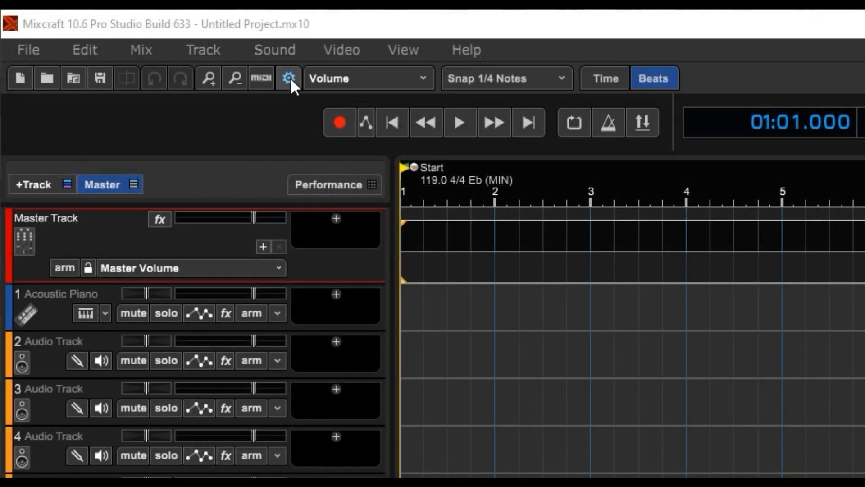
mouse_move(42, 57)
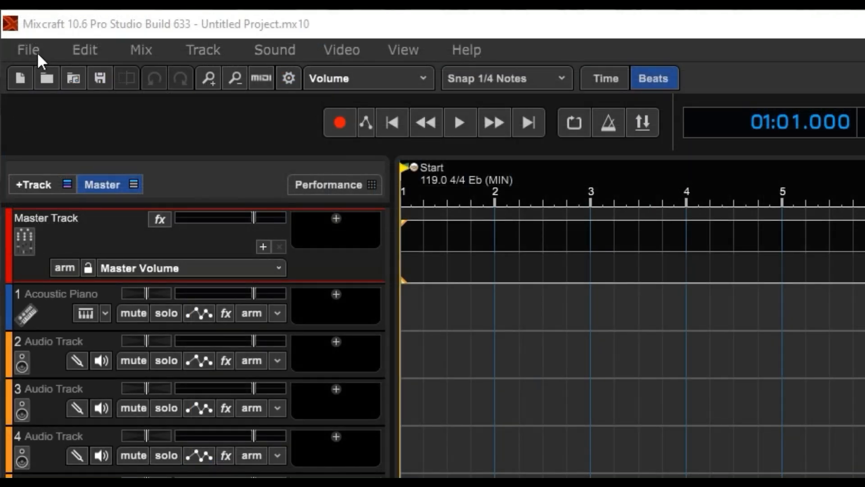
Step: Show the File menu with its project file commands and Preferences entry
click(28, 50)
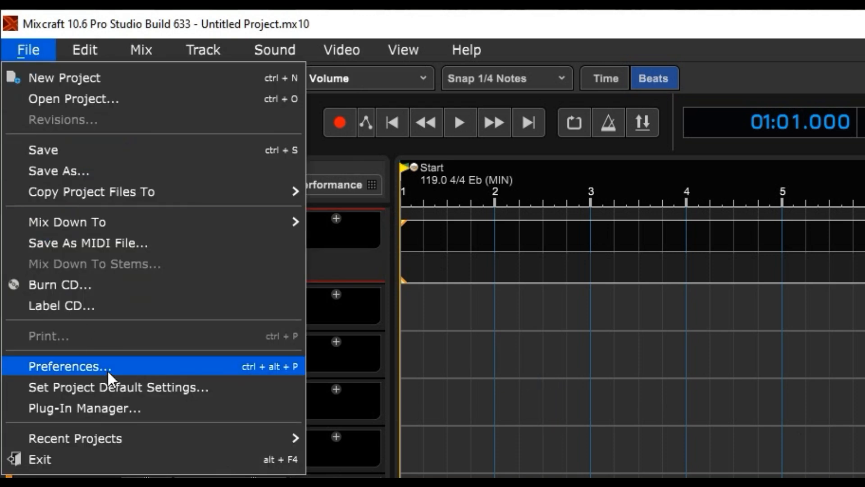
Step: Enter Preferences on the ASIO sound device page, then switch to the General page and adjust its log options
click(69, 366)
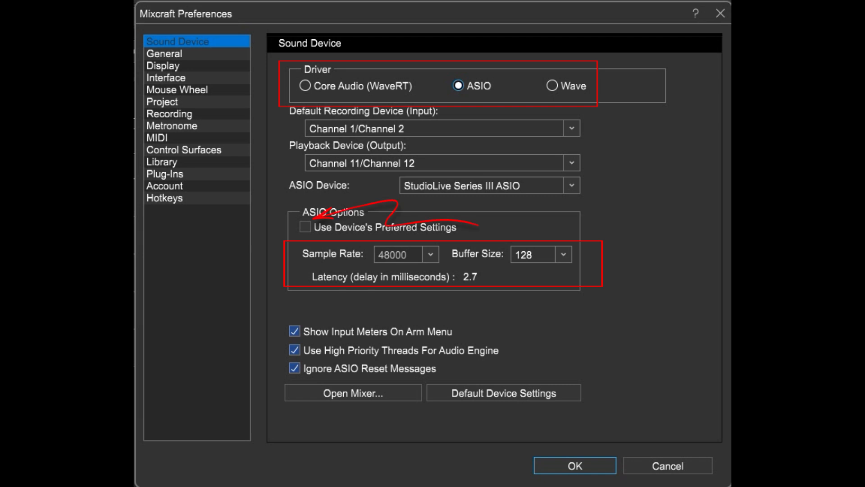
click(164, 54)
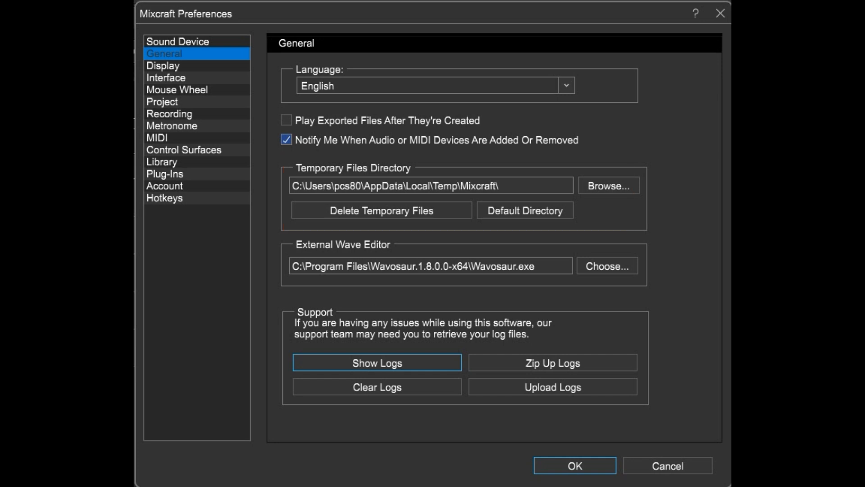
click(377, 362)
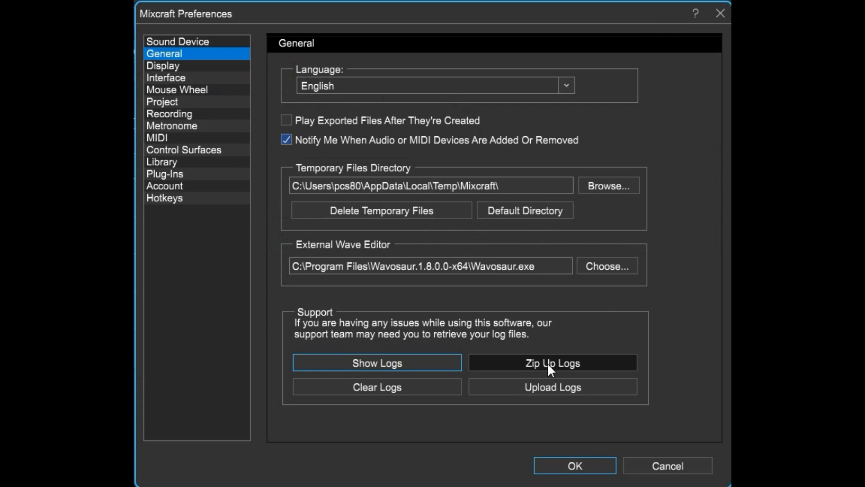
click(551, 362)
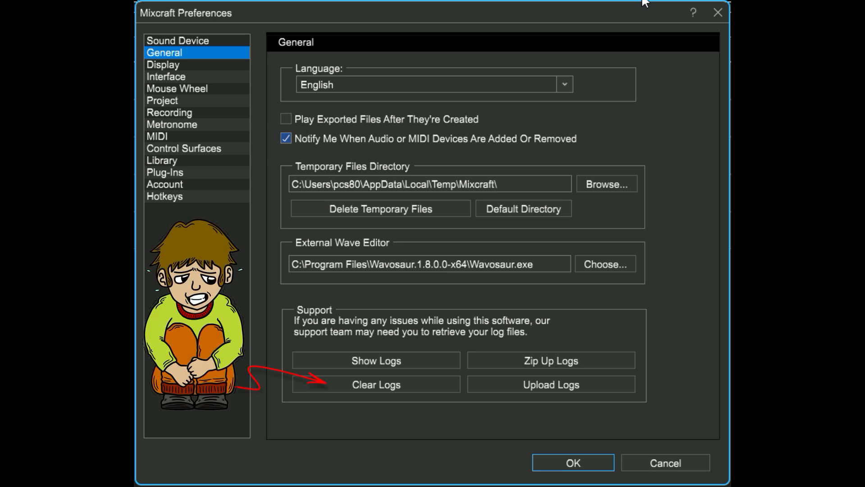
Step: Review the Display page's theme and track color options, then move to the Interface page
click(163, 65)
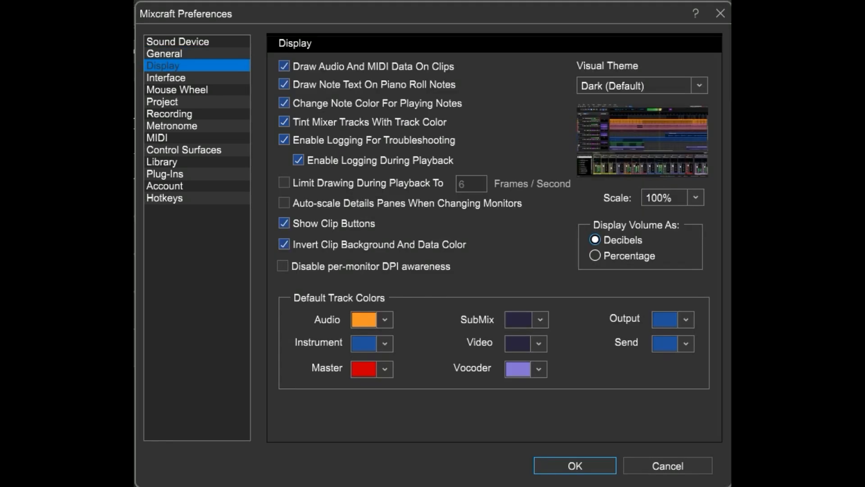
mouse_move(697, 95)
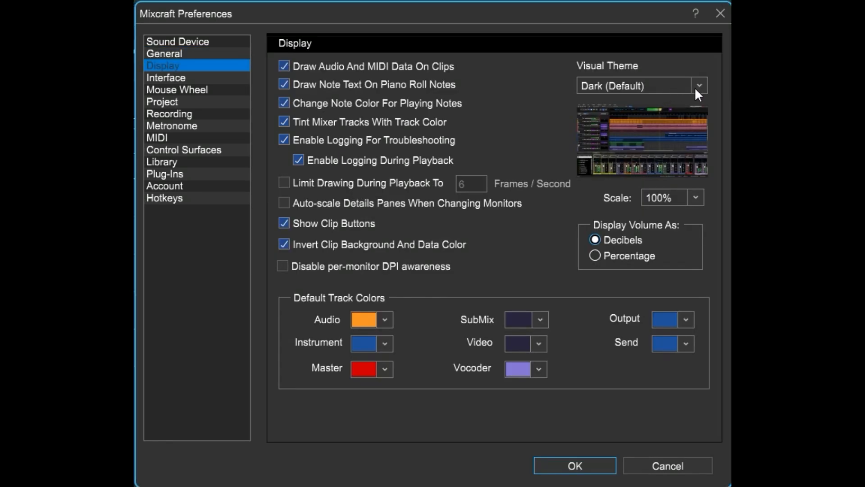
mouse_move(689, 116)
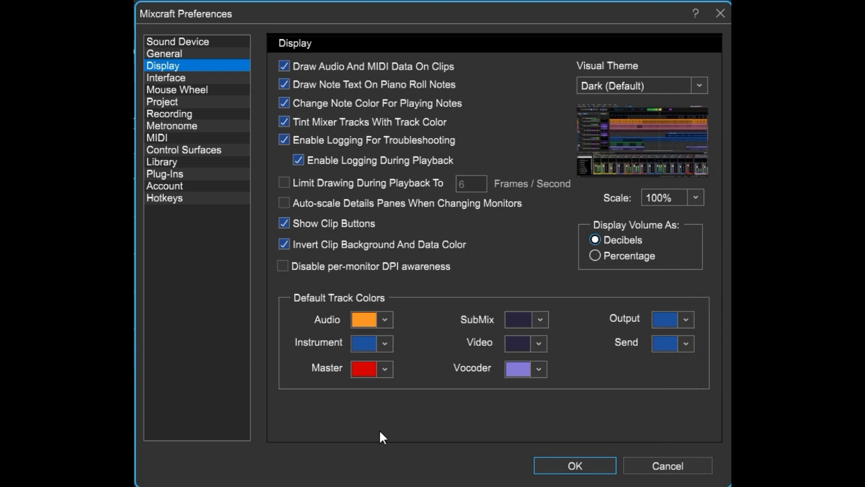
click(385, 319)
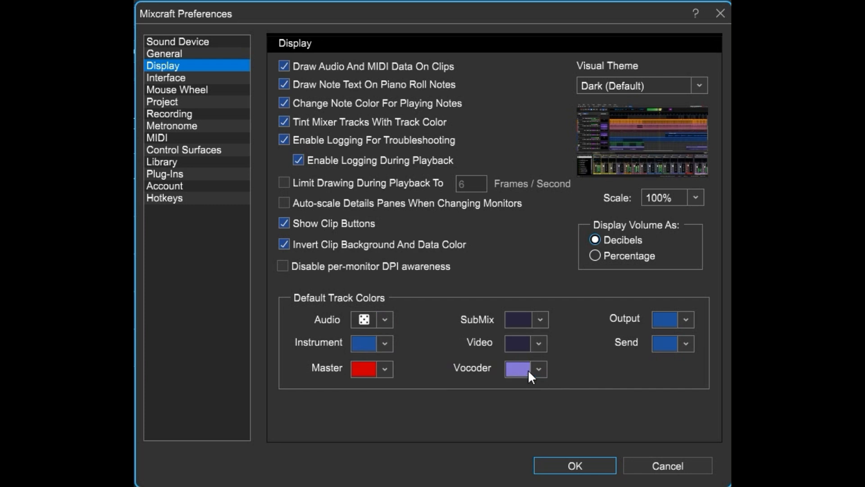
click(166, 78)
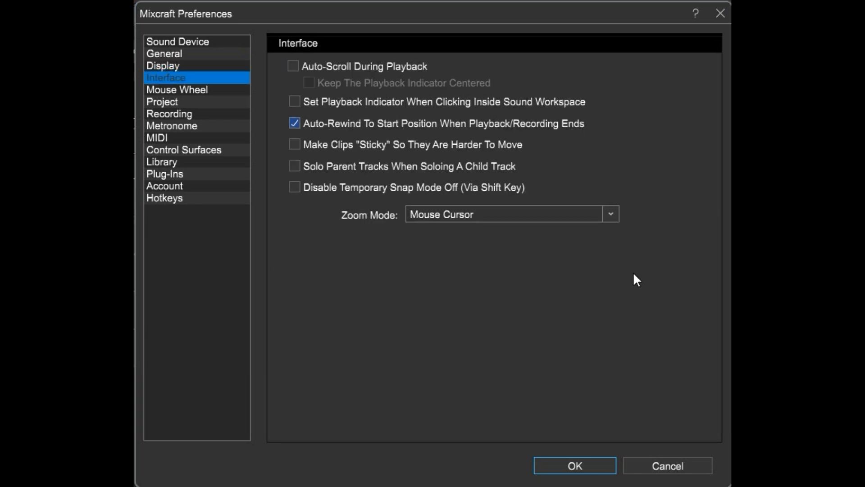
mouse_move(515, 169)
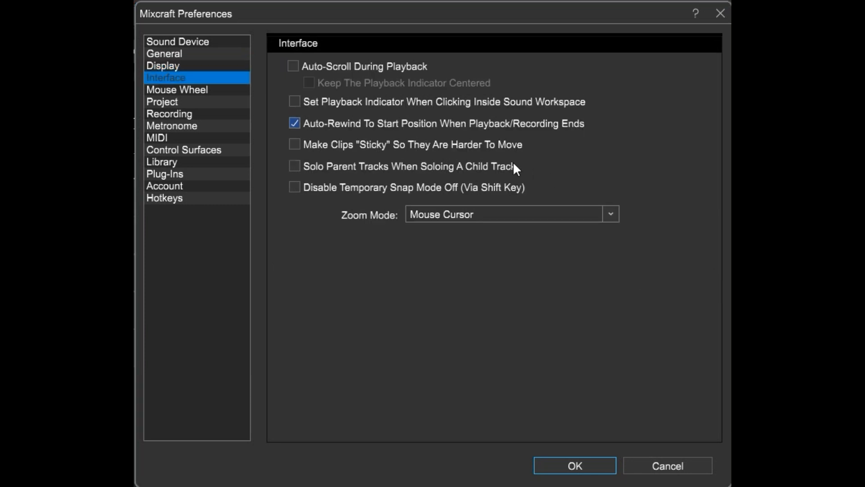
mouse_move(353, 136)
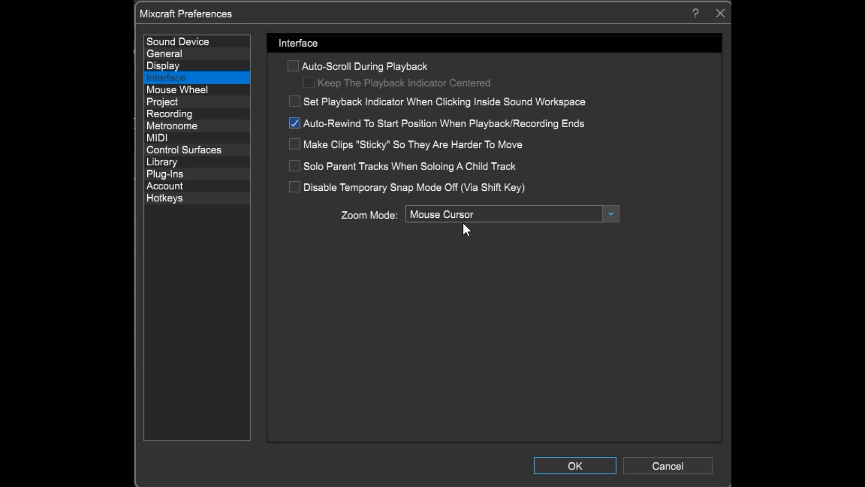
mouse_move(354, 293)
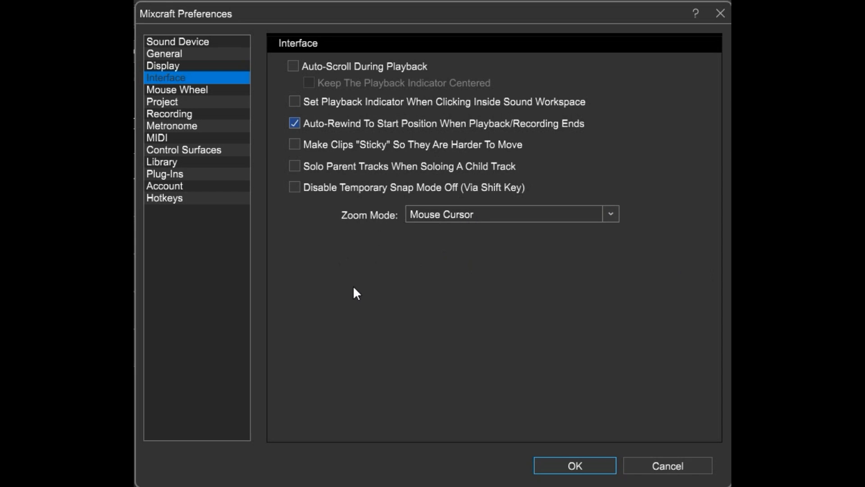
mouse_move(674, 325)
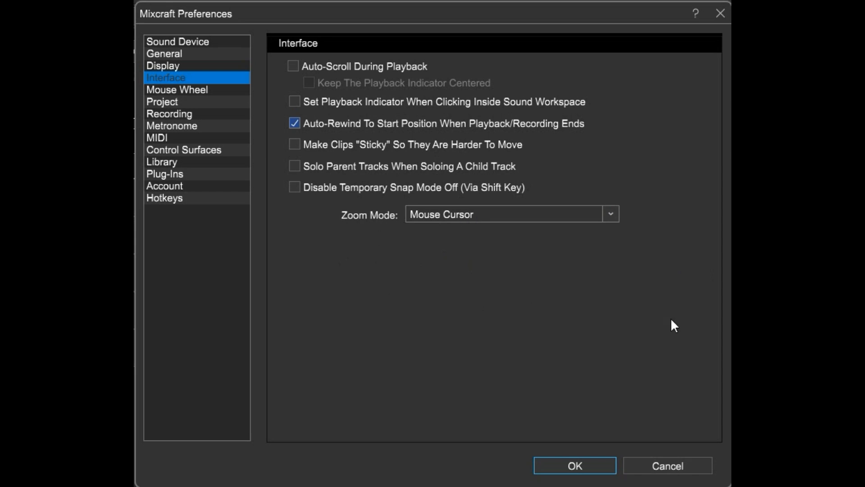
Step: Step through the Mouse Wheel, Project and Recording pages to reach the Metronome page
click(177, 89)
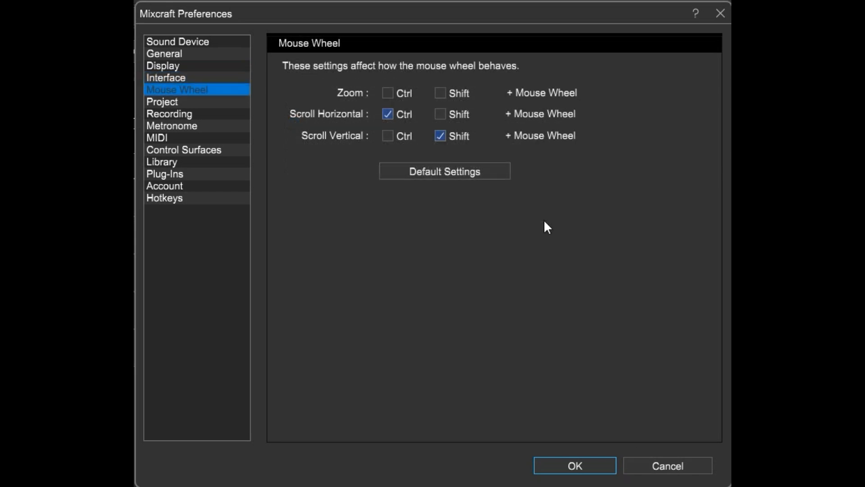
click(163, 102)
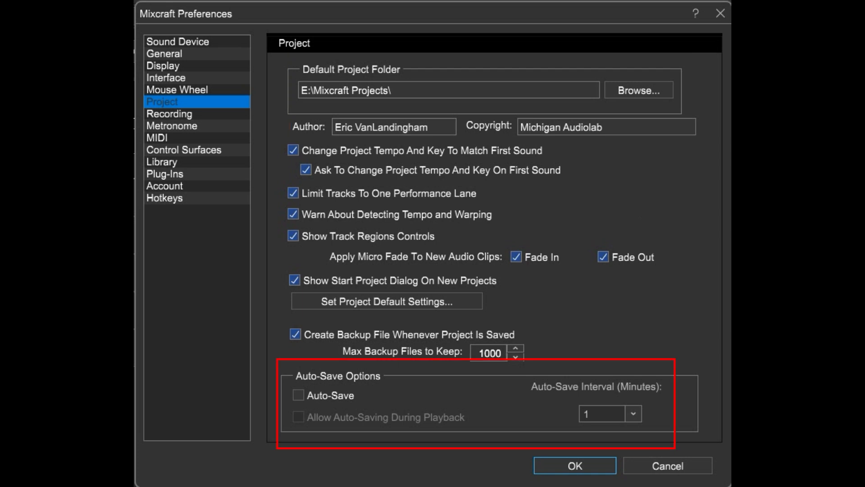
click(169, 113)
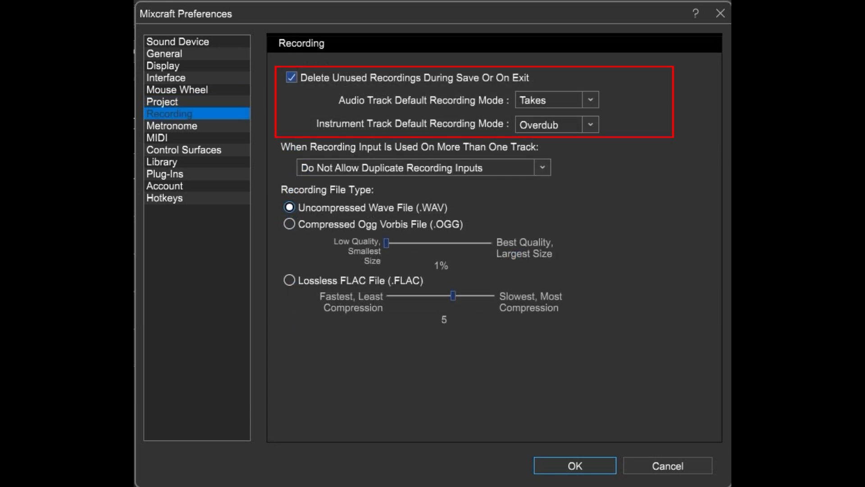
mouse_move(570, 122)
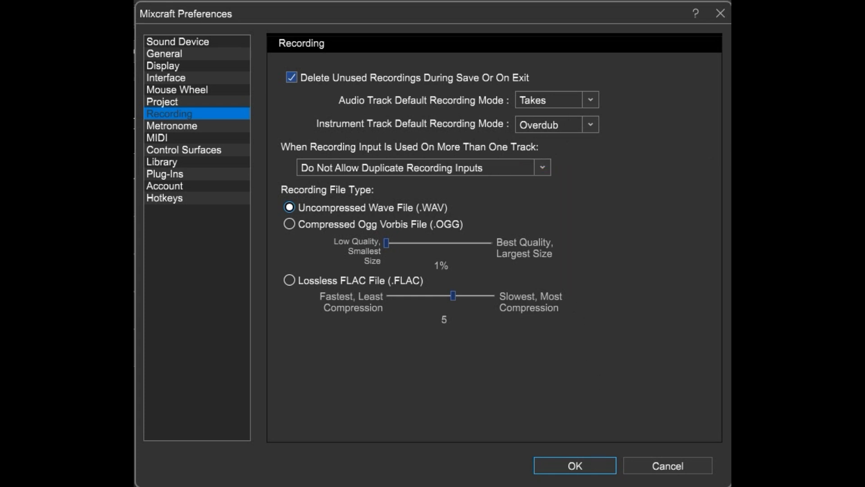
click(171, 125)
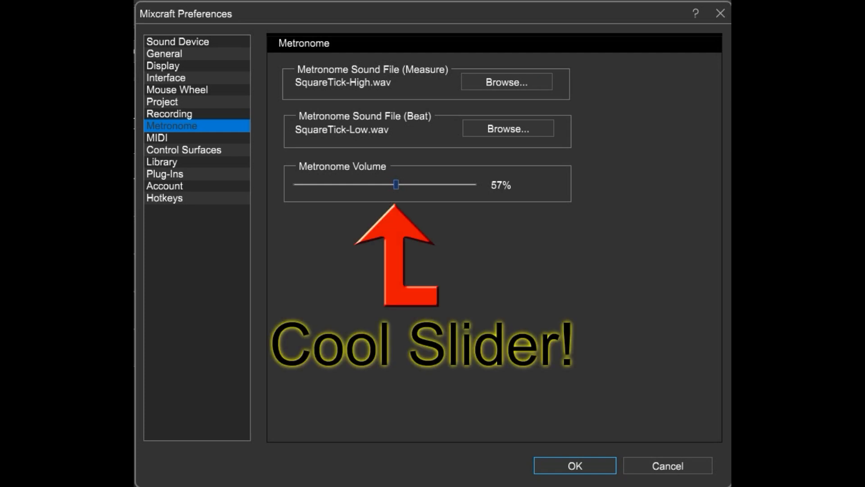
Step: Review the MIDI device list, then the Control Surfaces page with its <Add New> type list shown
click(155, 137)
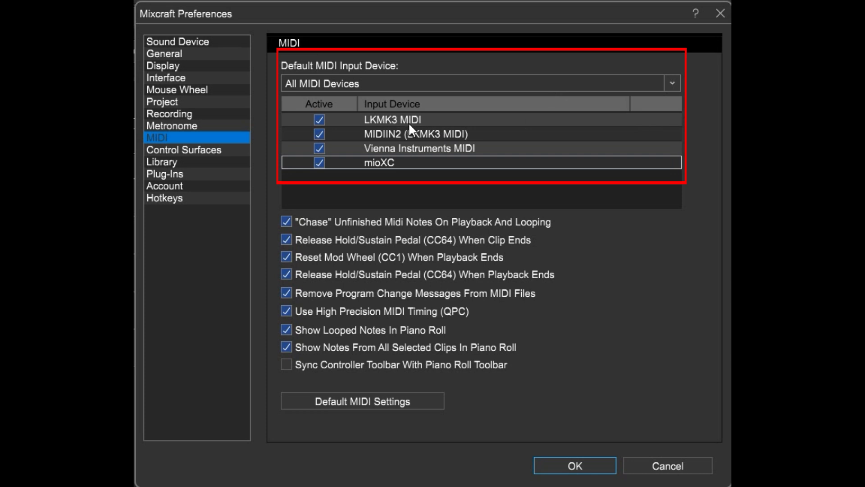
click(184, 149)
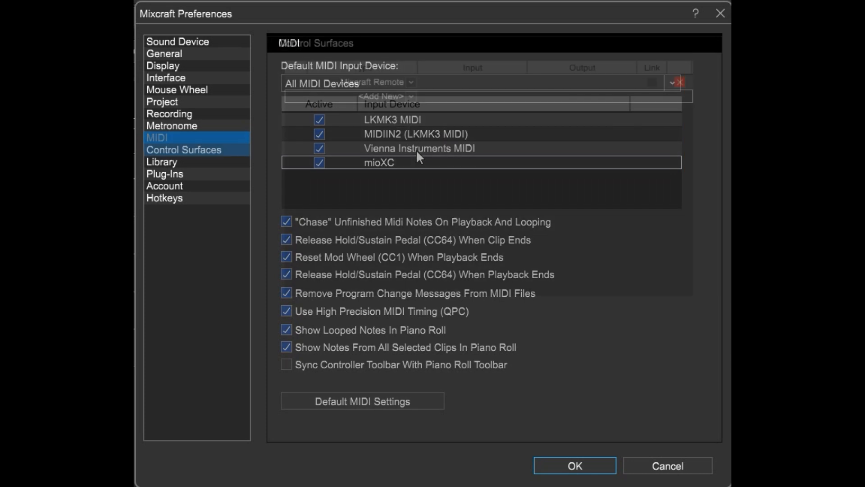
click(184, 149)
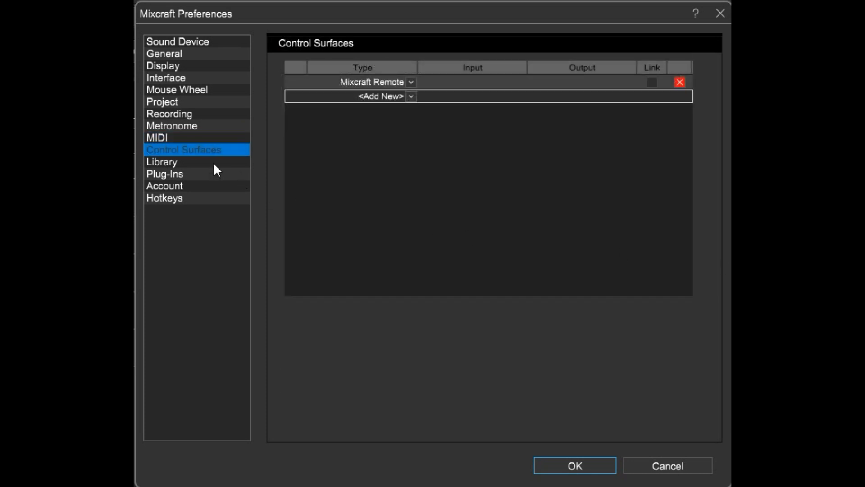
click(411, 96)
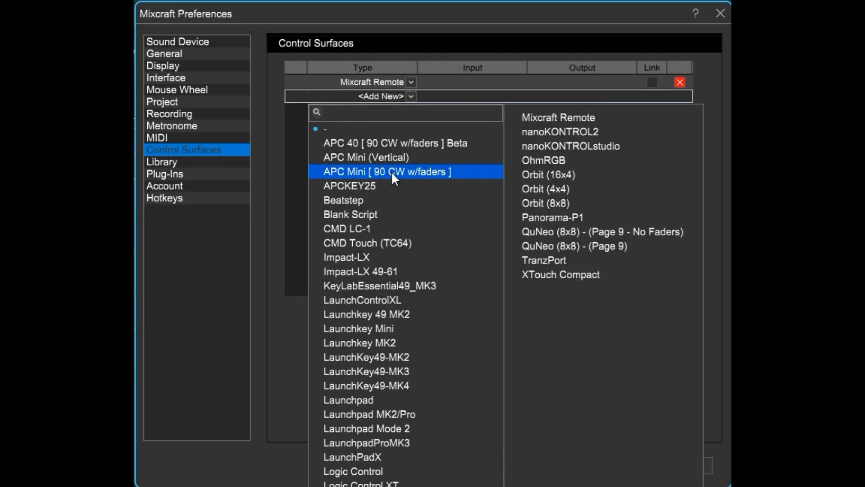
Step: Move through the Library folder settings to the Plug-Ins page
click(161, 161)
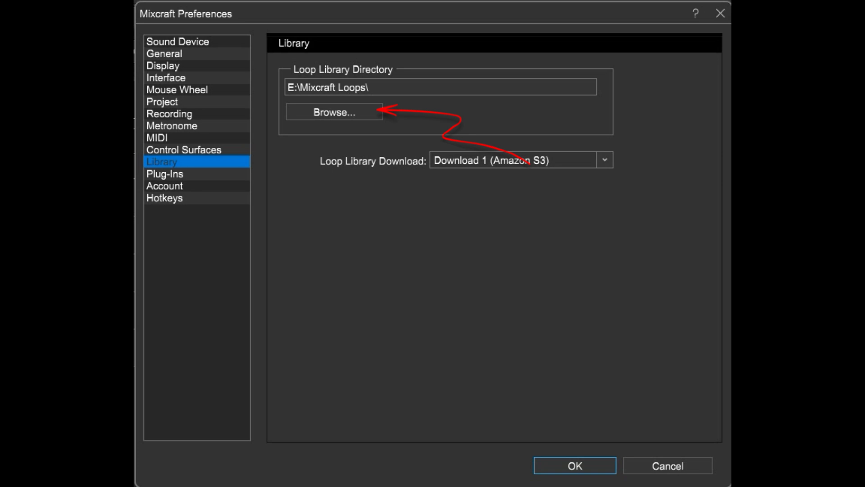
click(164, 173)
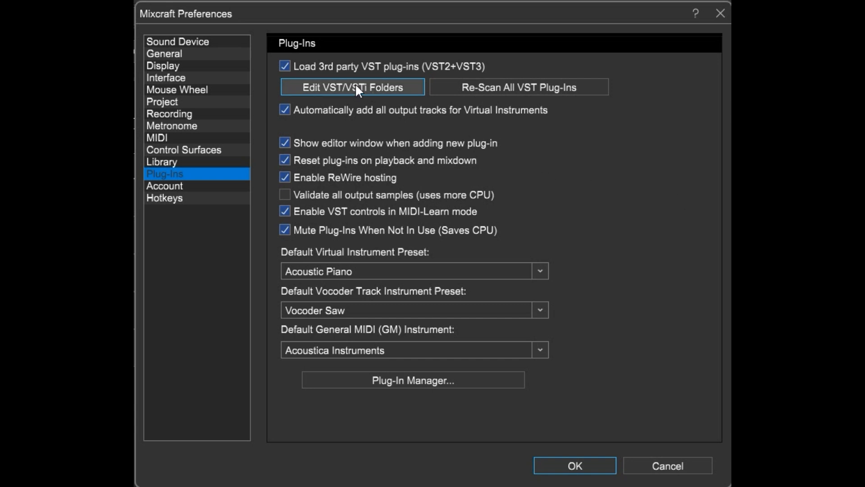
Step: Check the extra VST/VSTi plug-in folder list, dismiss it, and move to the Account page
click(353, 86)
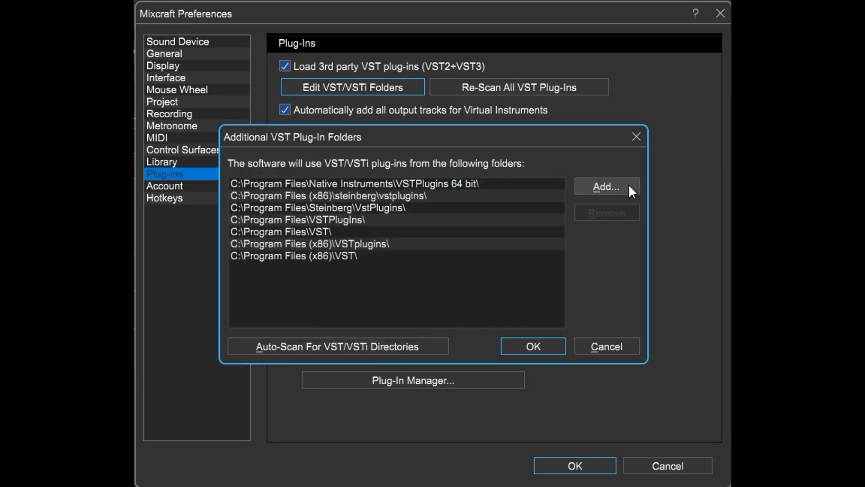
click(531, 346)
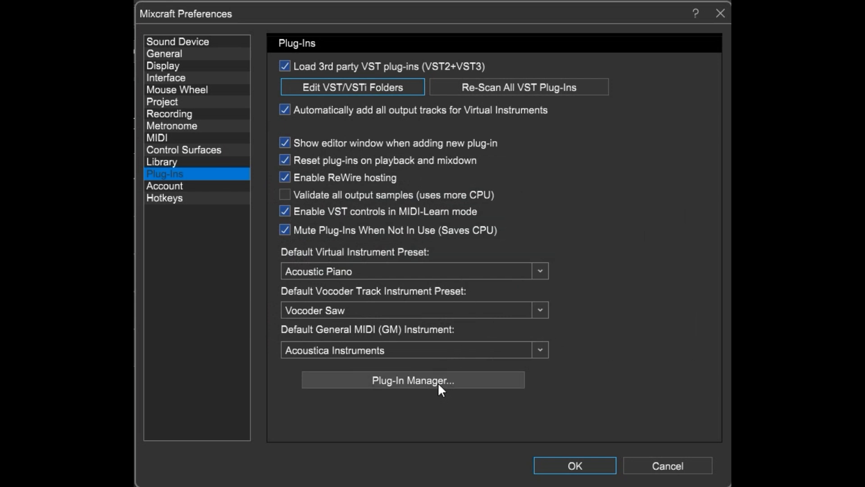
mouse_move(445, 390)
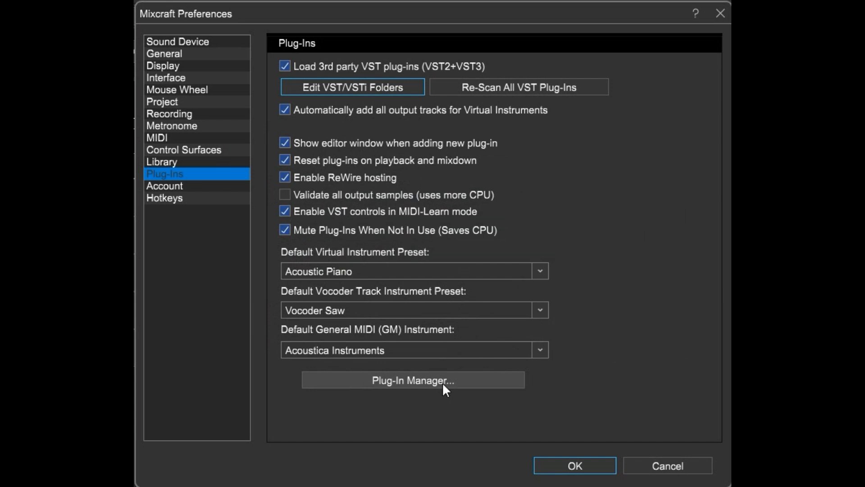
click(164, 185)
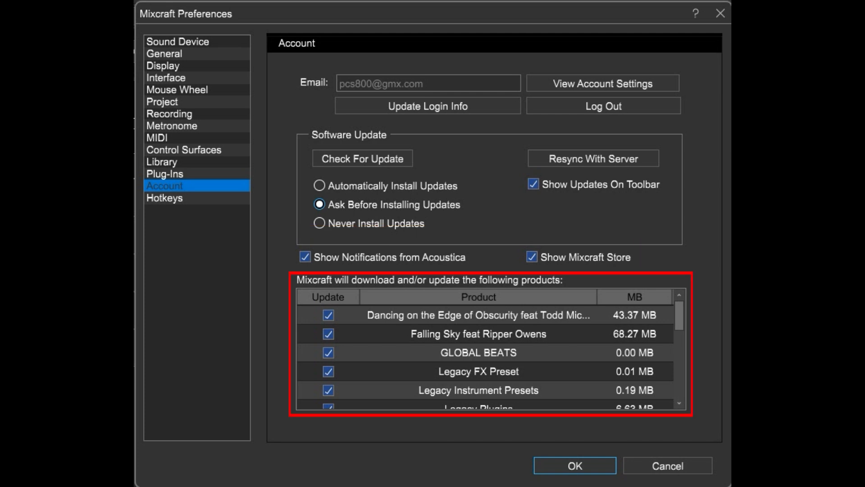
Step: Show the Hotkeys page with the File category expanded to list its shortcuts
click(164, 197)
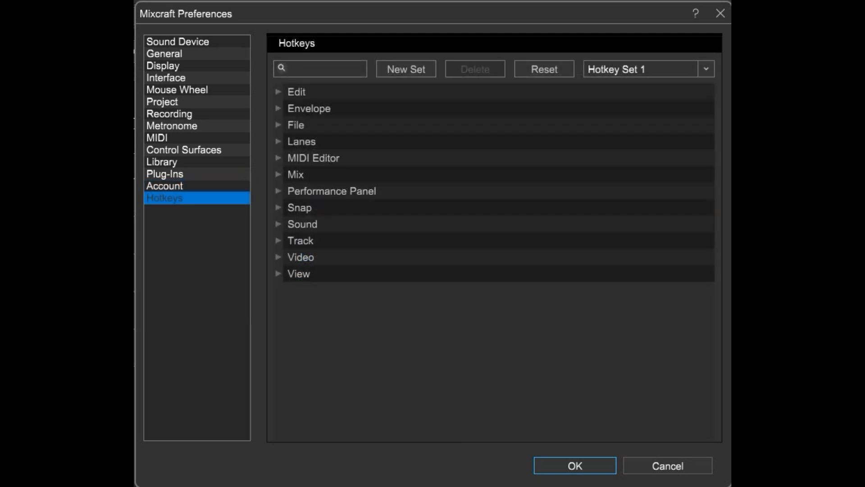
mouse_move(581, 205)
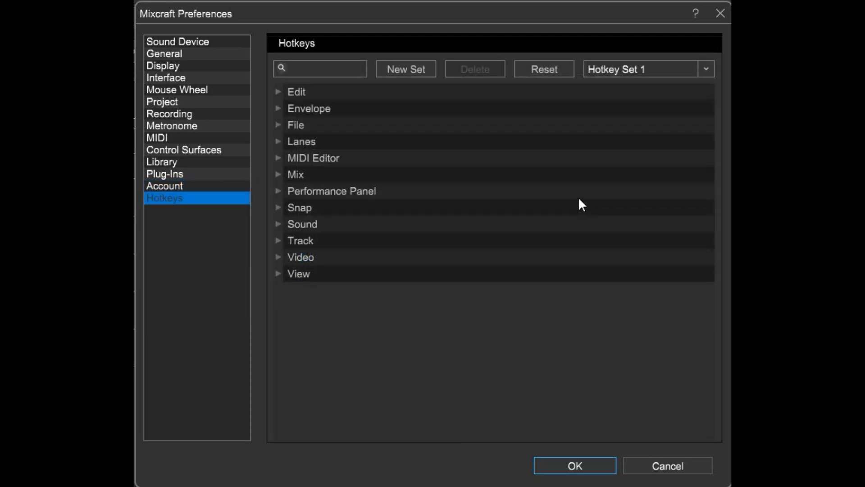
click(295, 124)
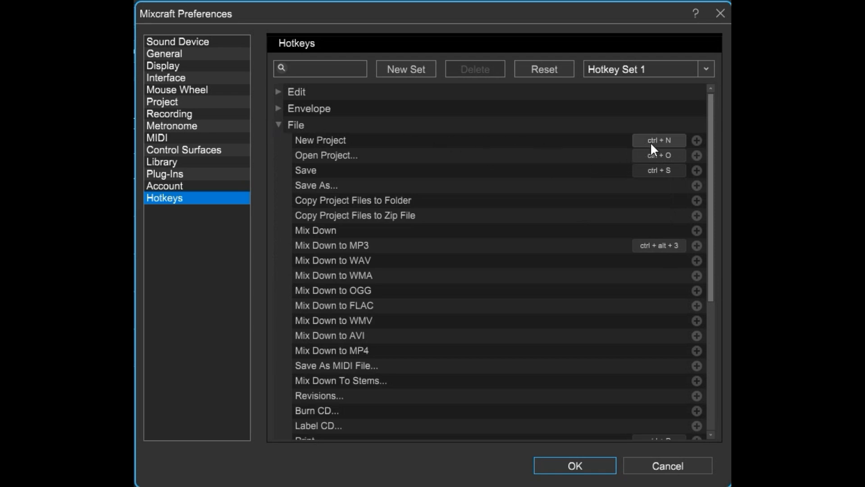
mouse_move(659, 145)
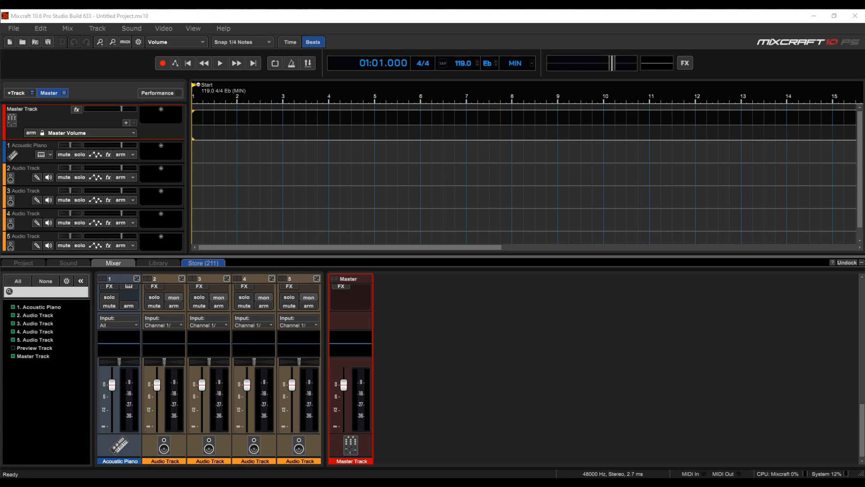
mouse_move(224, 30)
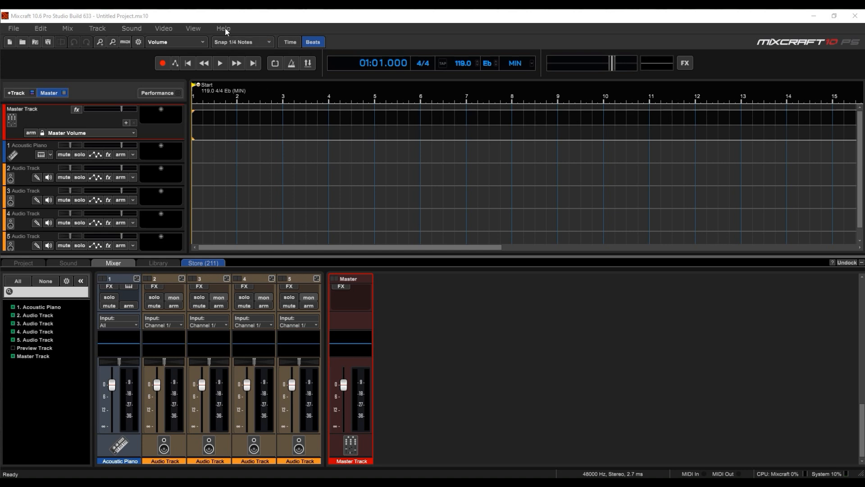
Step: Show the Help menu listing help, tutorials and update options
click(223, 28)
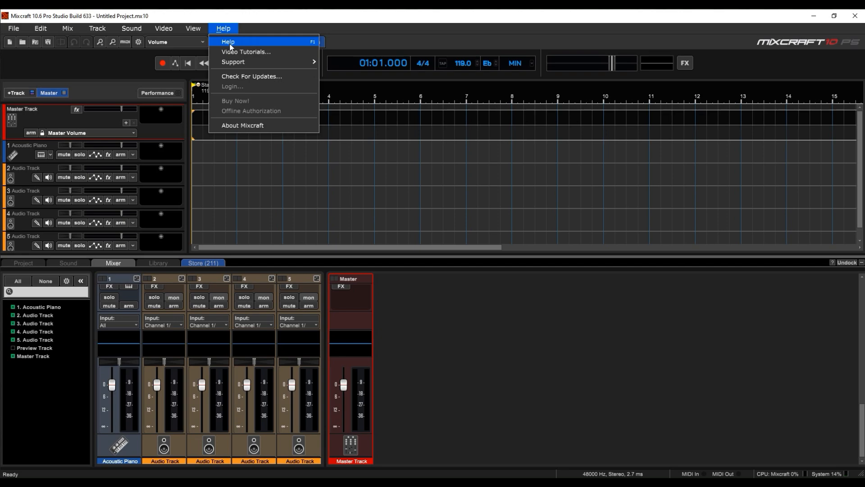